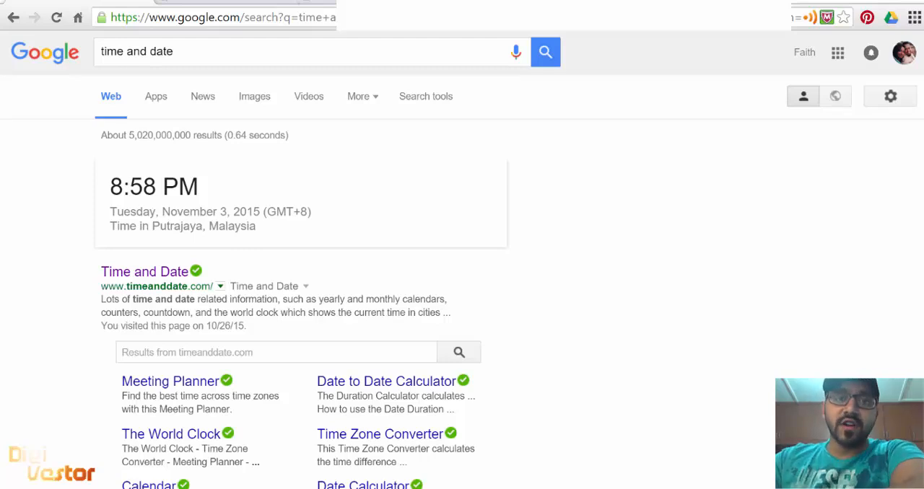
mouse_move(691, 339)
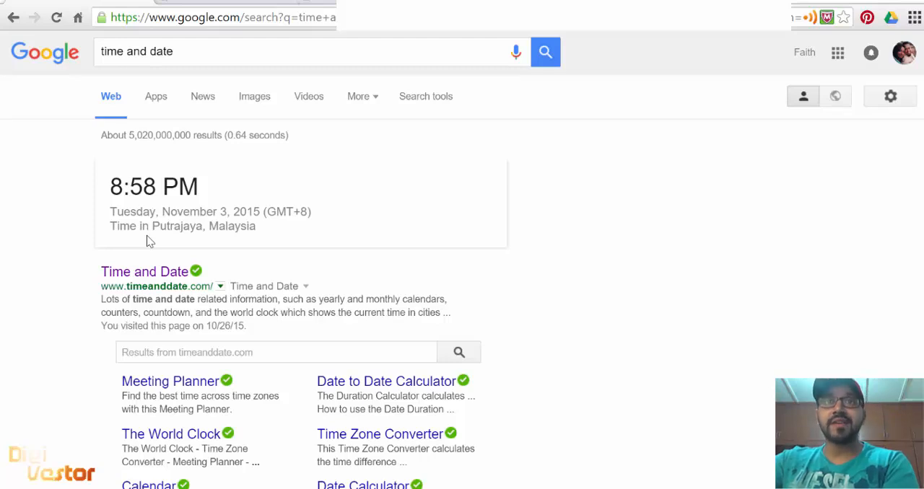
mouse_move(228, 211)
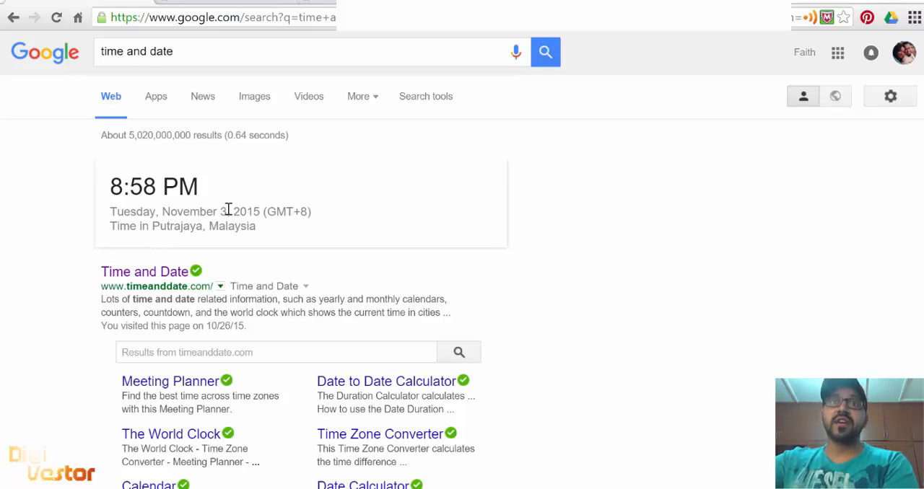
Highlight today's date in the time result while bringing up the Finance menu.
left_click_drag(161, 211, 232, 211)
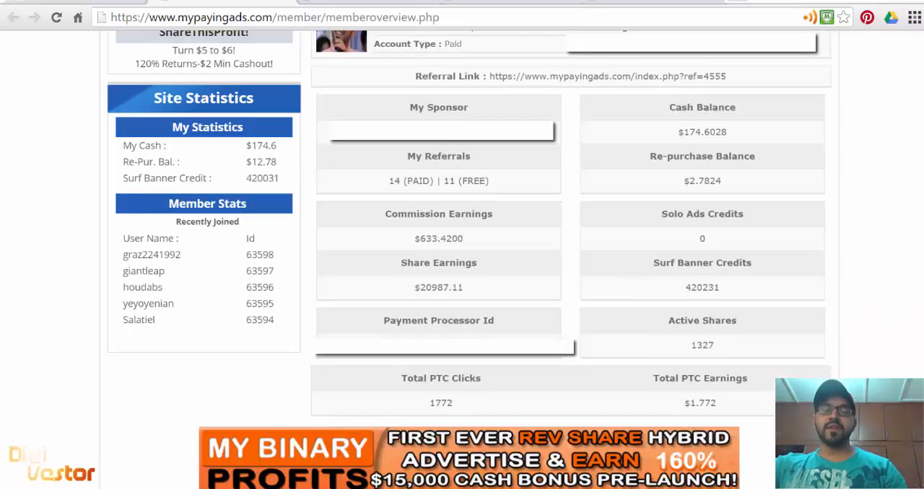
mouse_move(683, 160)
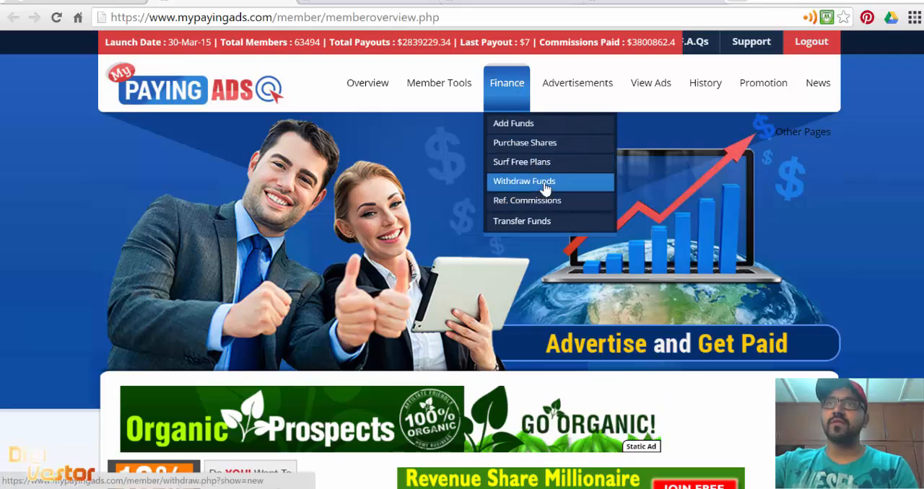
Request a $169 withdrawal from the $174.6 balance on the Withdraw Funds page.
left_click(522, 181)
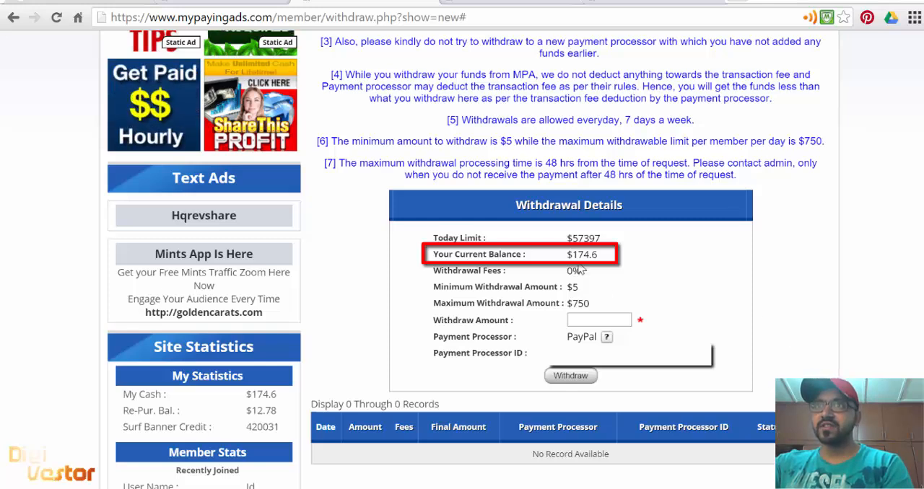
double_click(582, 254)
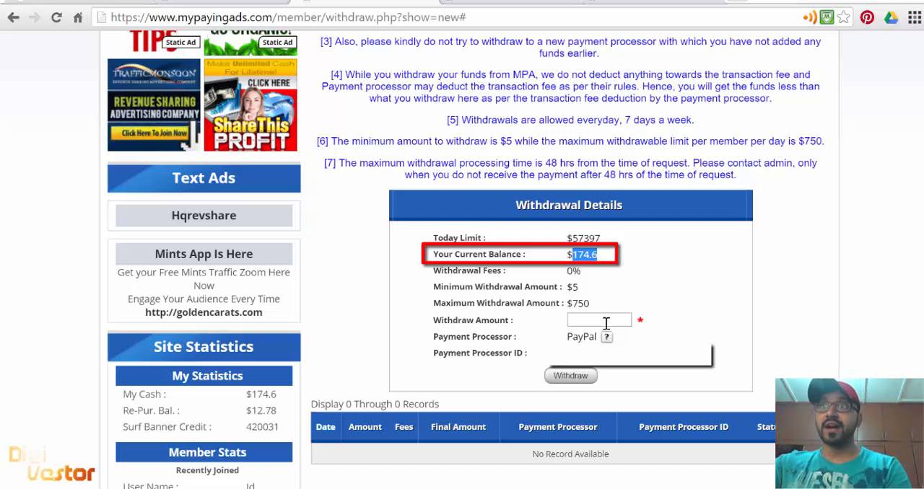
type("169")
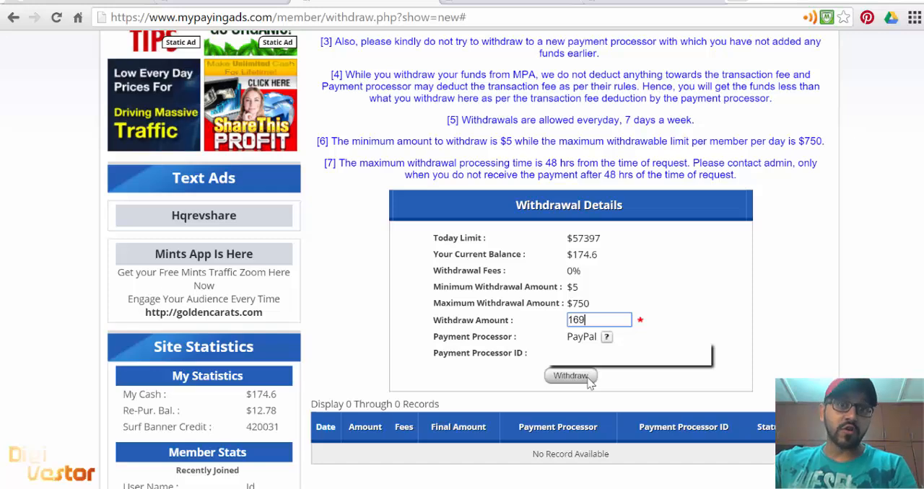
left_click(570, 376)
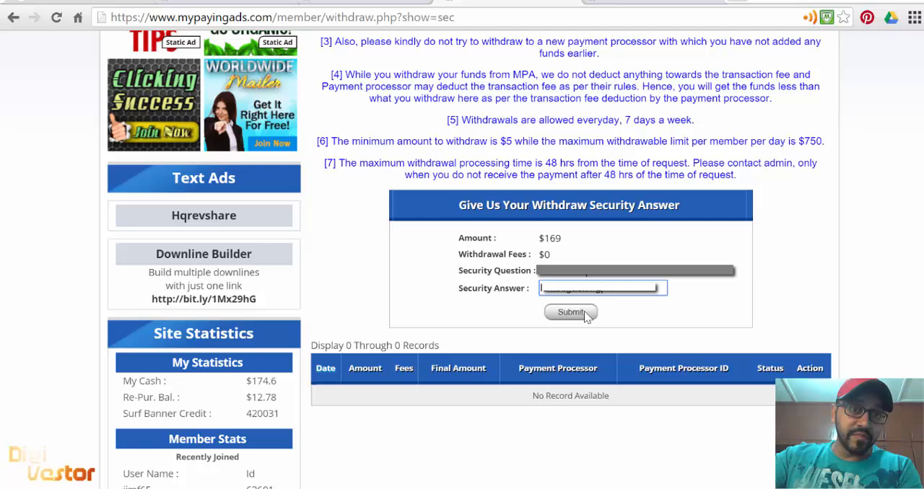
Submit the security answer to send the $169 PayPal withdrawal request.
left_click(571, 312)
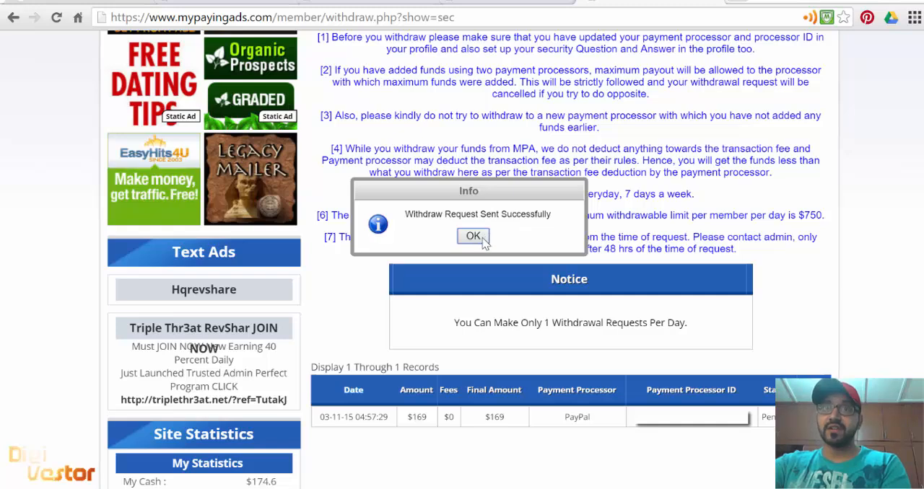
Dismiss the 'Withdraw Request Sent Successfully' notice to view the Pending record.
left_click(471, 236)
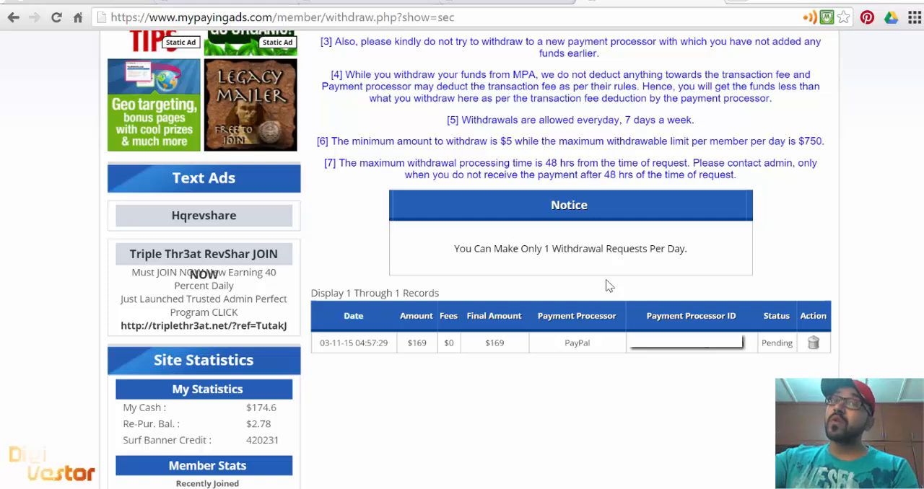
mouse_move(575, 273)
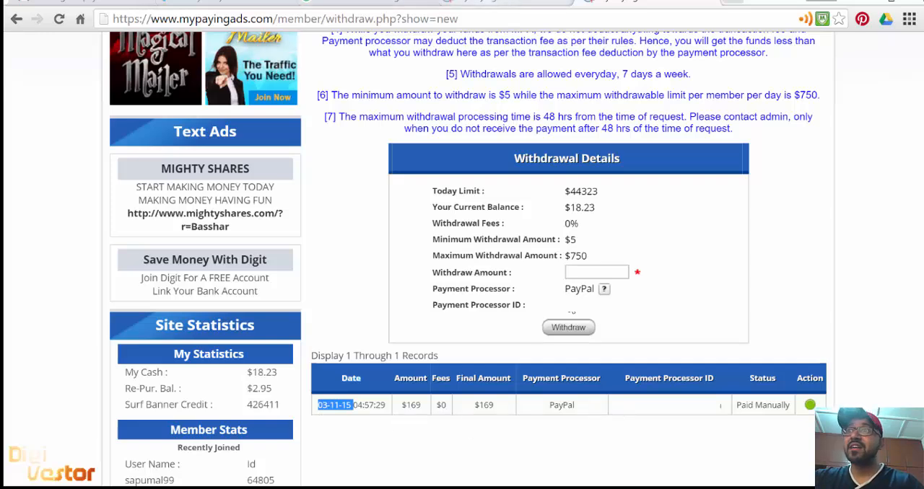
Highlight the 'Paid Manually' status of the $169 PayPal withdrawal record.
double_click(762, 405)
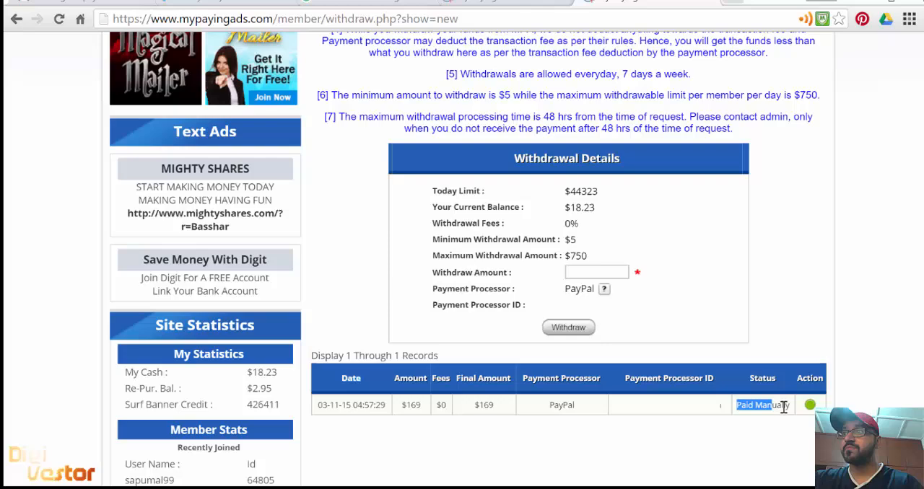